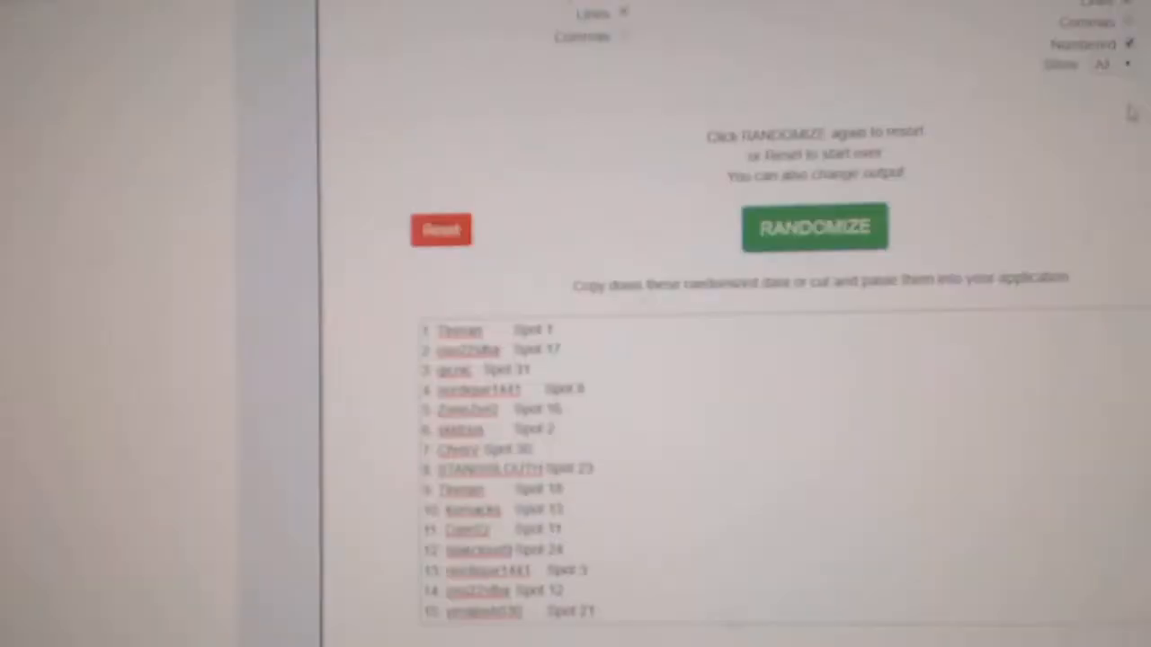
left_click(813, 227)
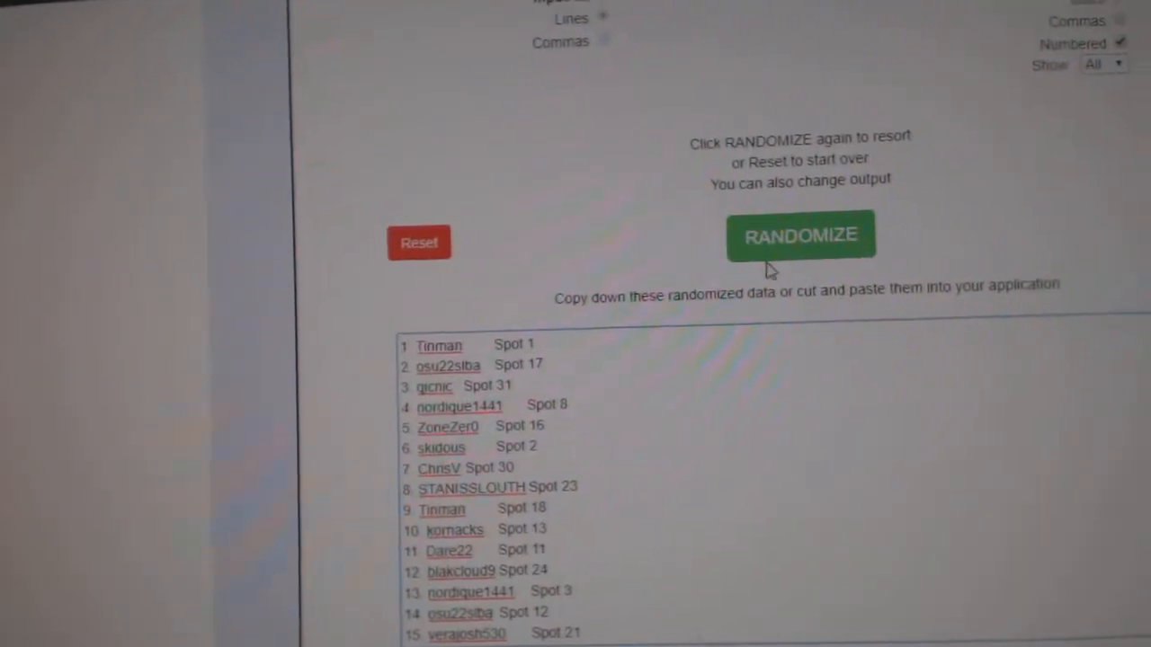
left_click(798, 236)
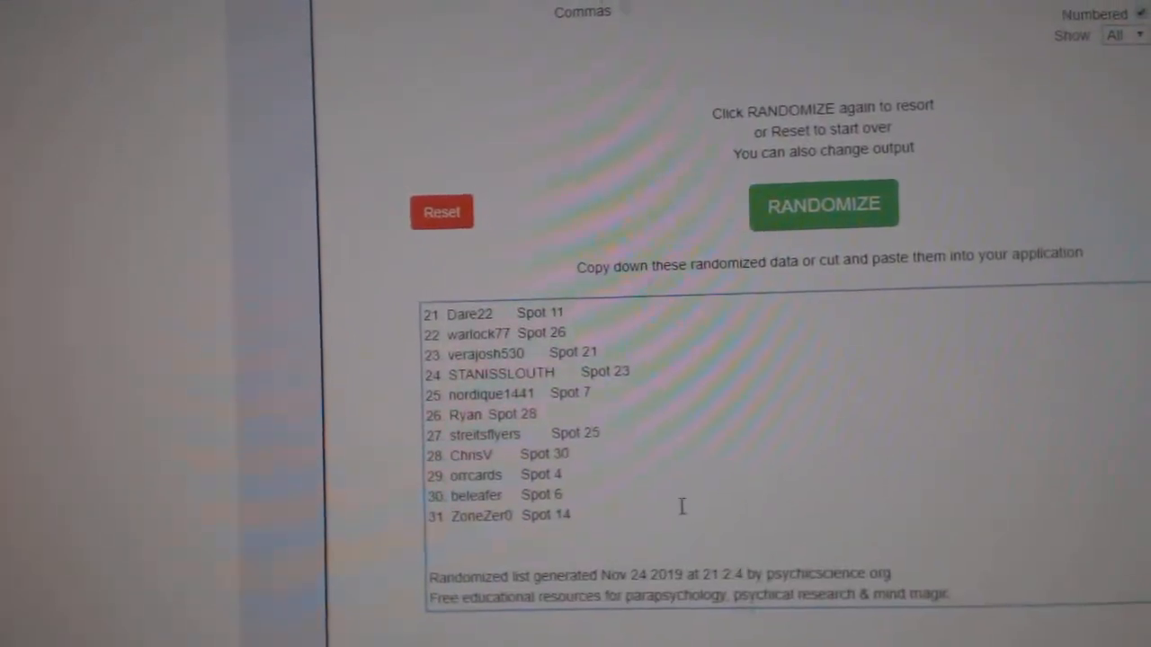
left_click(824, 205)
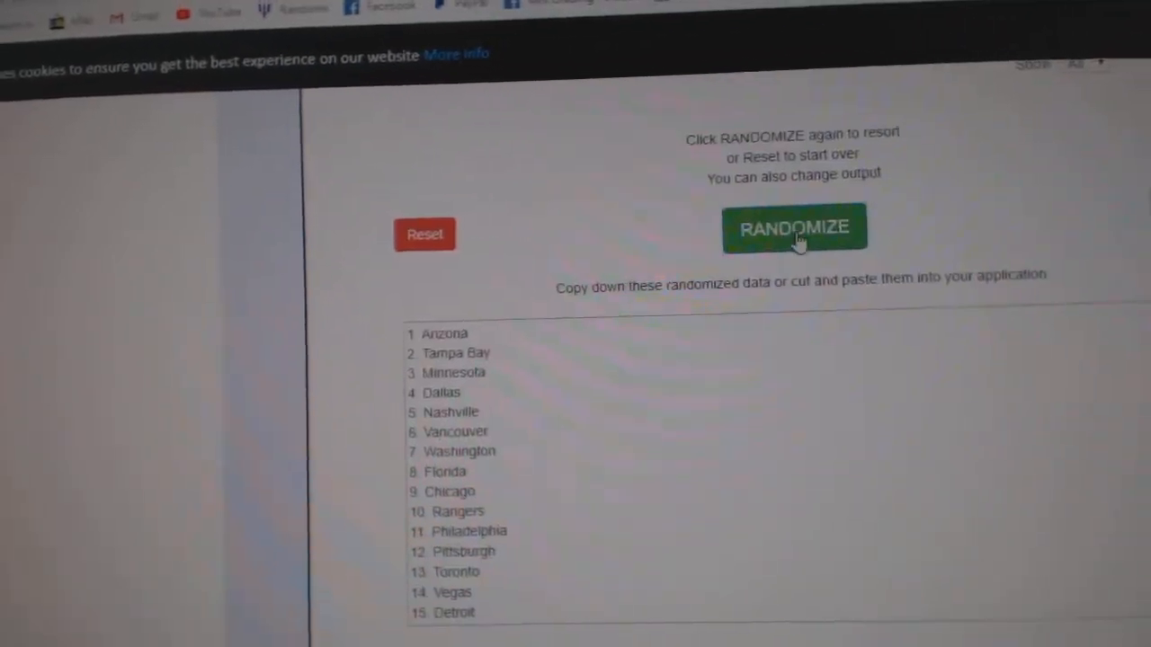
Reshuffle the team cities so the order begins Arizona, Tampa Bay, Minnesota
left_click(795, 226)
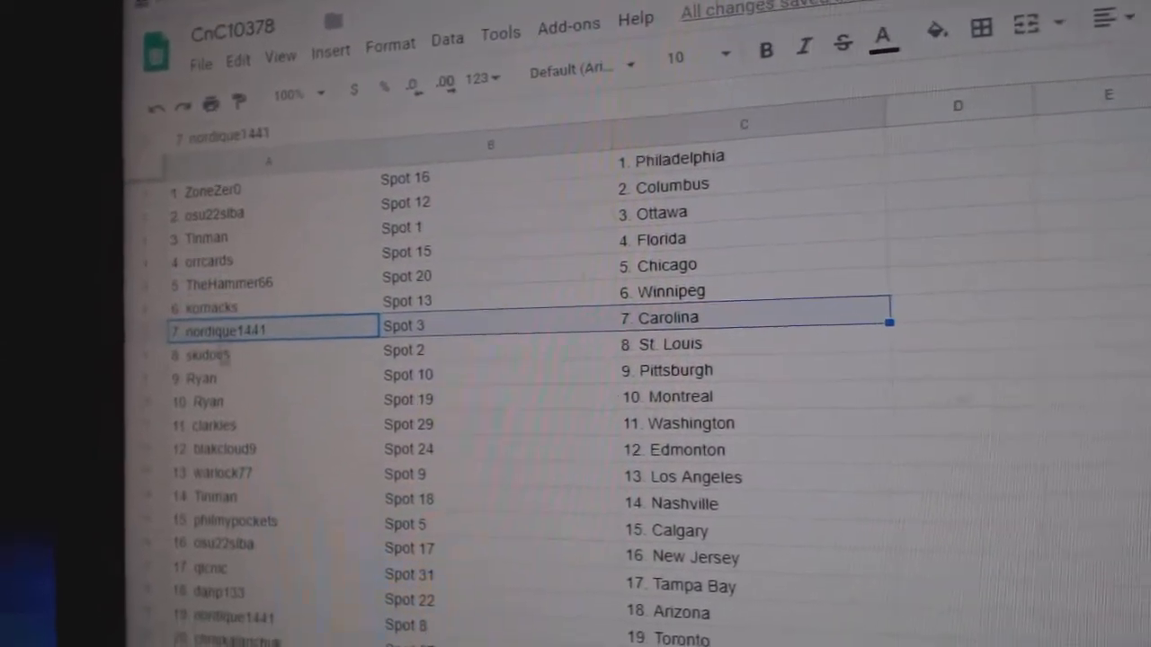
Scroll through columns A to C reviewing all 31 pairings down to ZoneZer0, Spot 14, San Jose
scroll("down", 3)
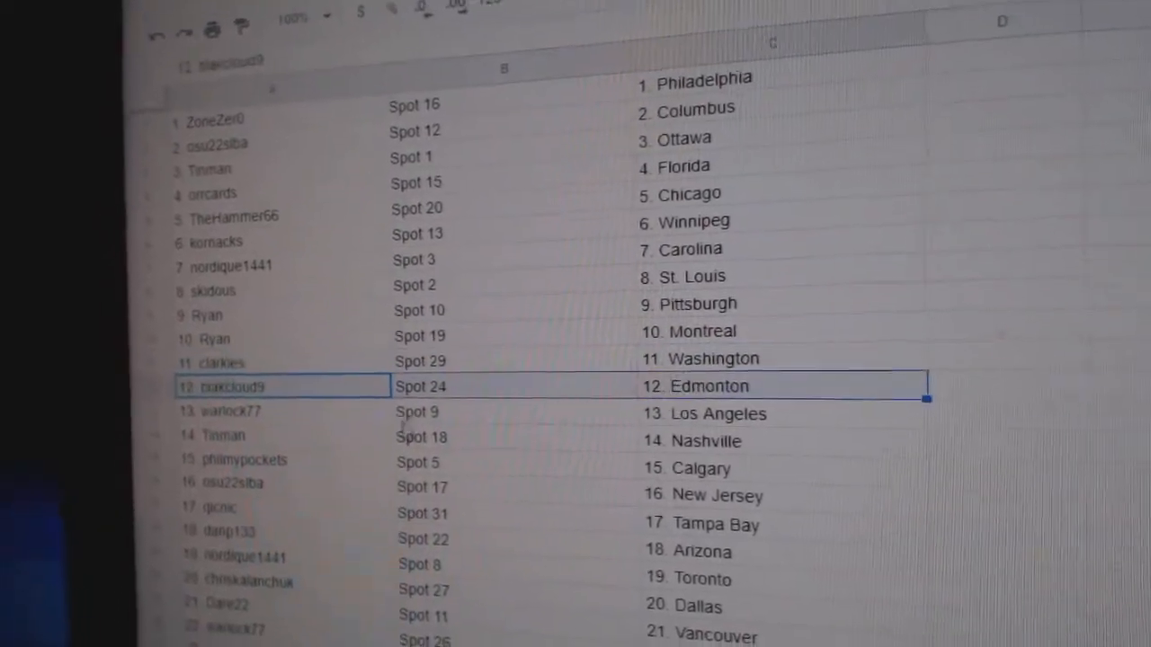
scroll("down", 3)
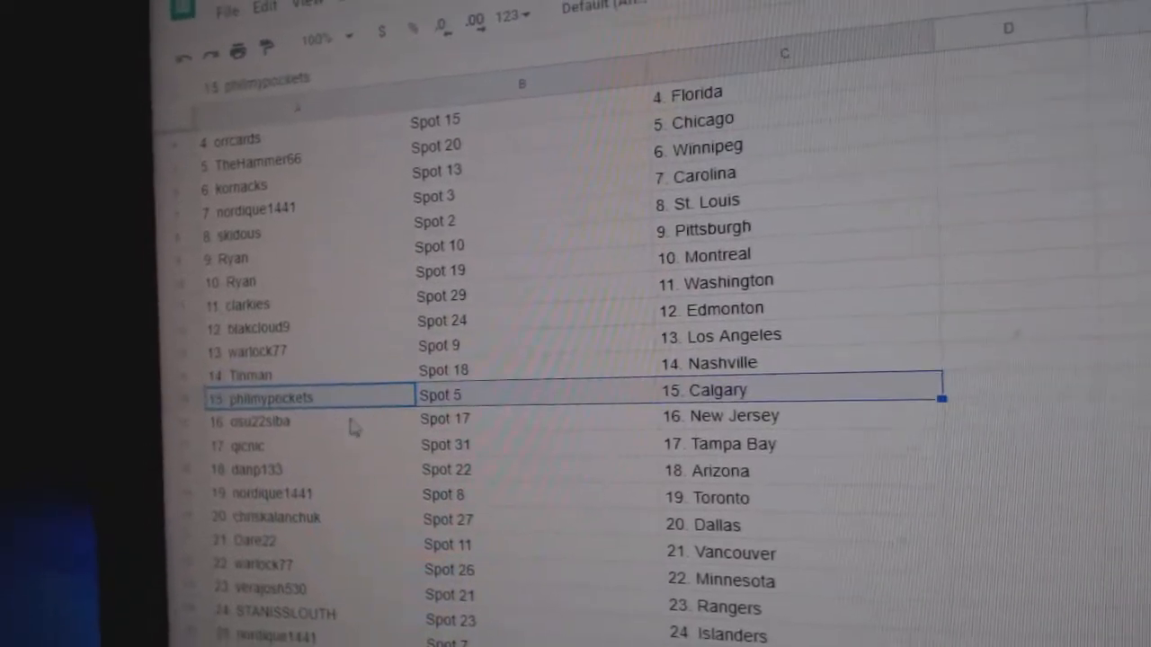
scroll("down", 3)
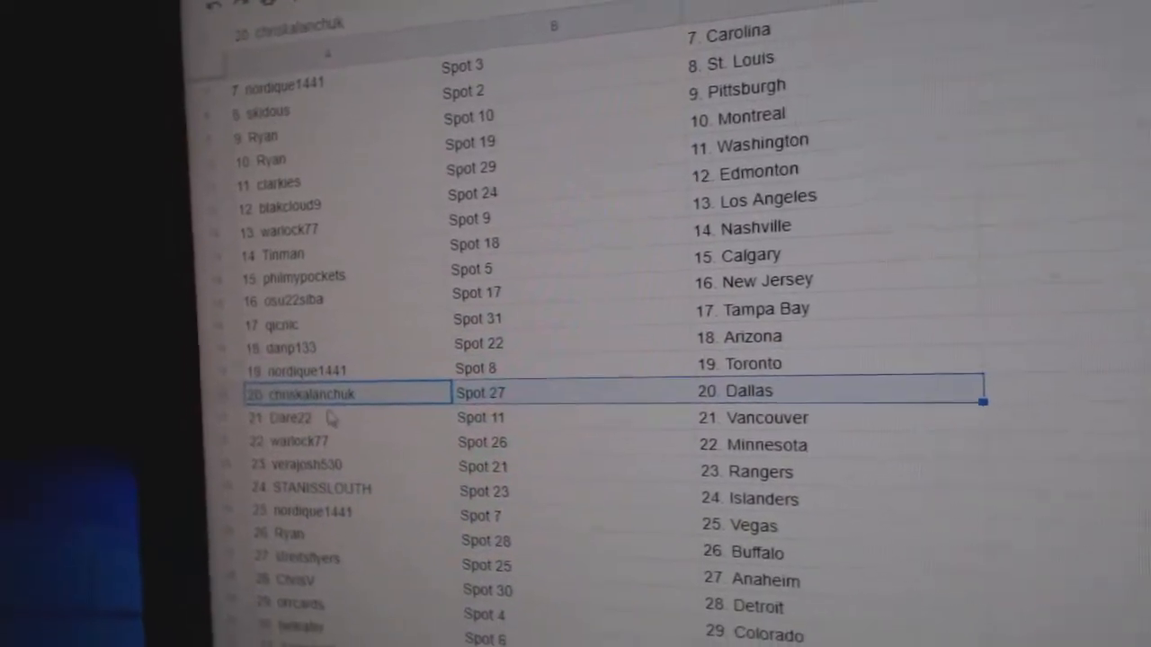
scroll("down", 3)
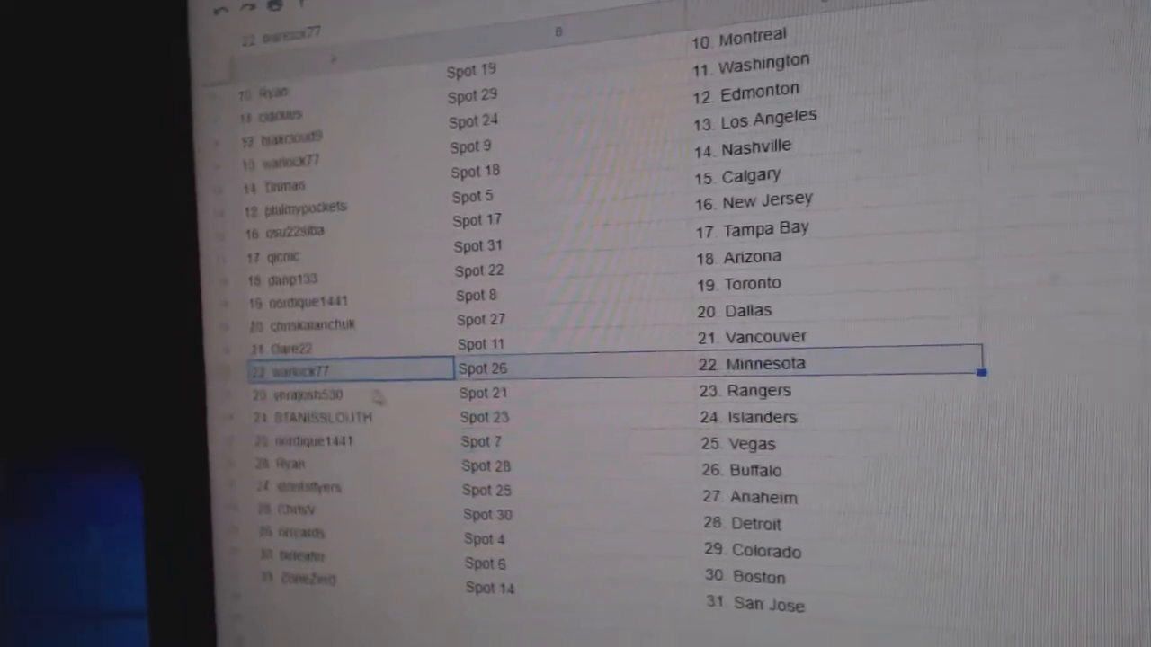